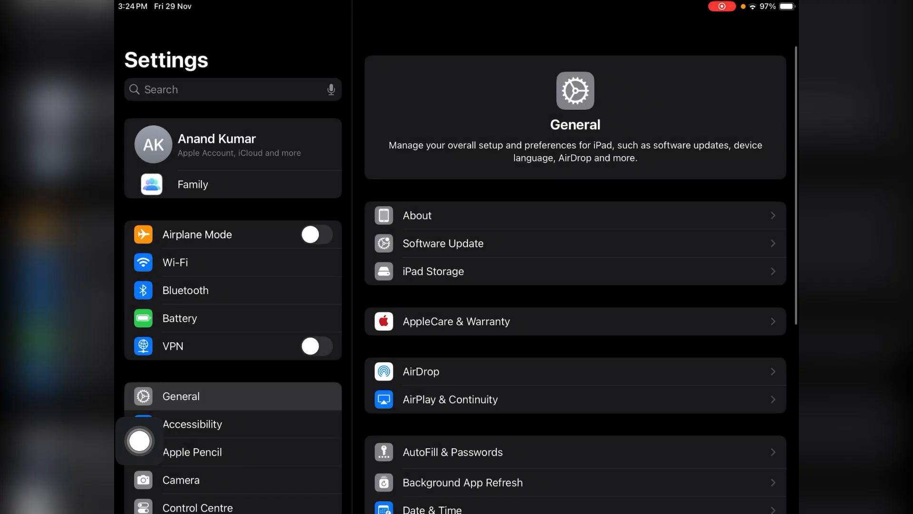
Pull down Control Centre and put it into edit mode for rearranging controls
{"action": "scroll", "scroll_direction": "down", "scroll_amount": 3}
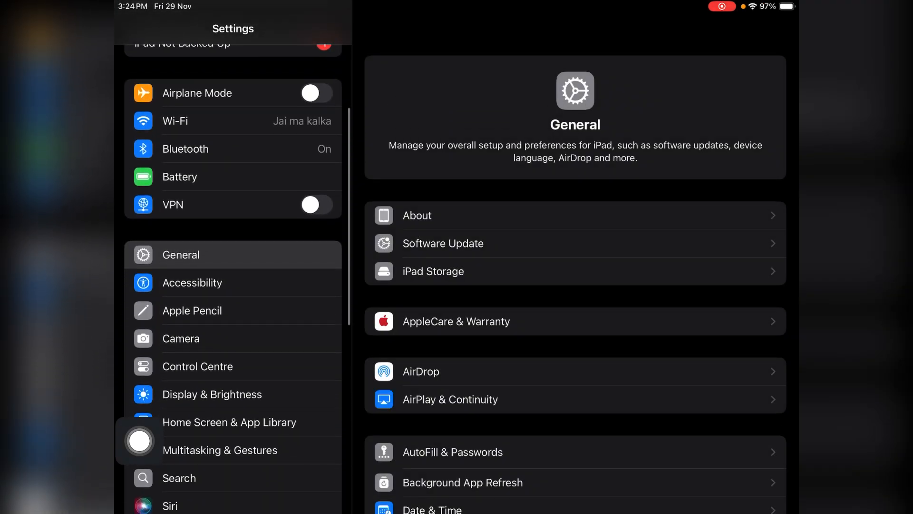
{"action": "scroll", "scroll_direction": "down", "scroll_amount": 3}
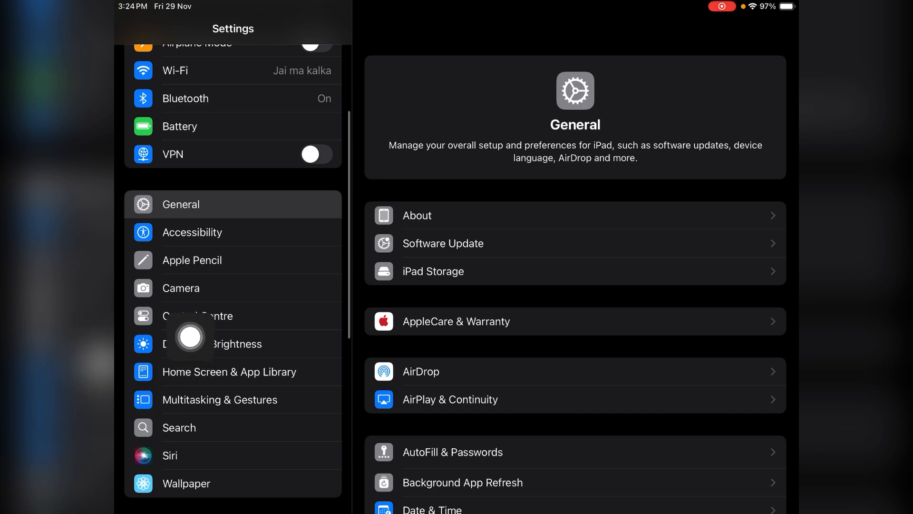
{"action": "mouse_move", "coordinate": [243, 342]}
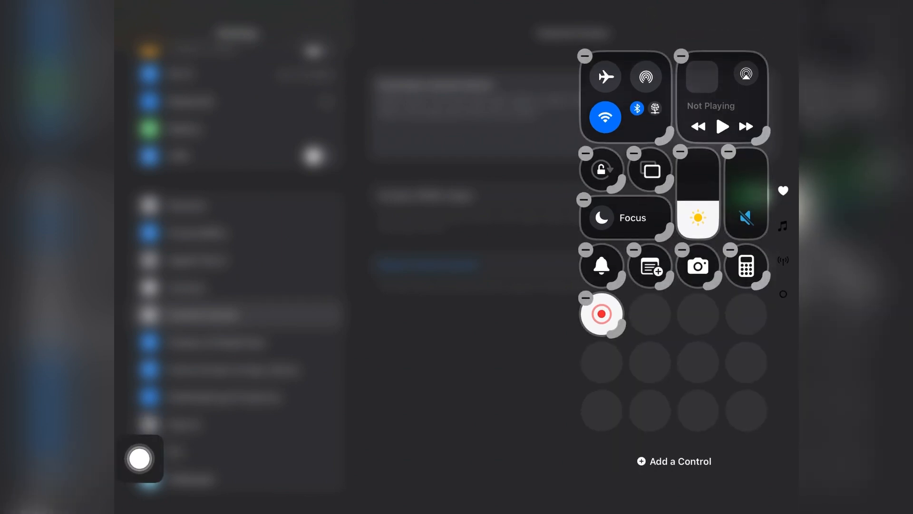
Open the Add a Control gallery listing Translate, Alarm, Timer, Dark Mode and Stopwatch
{"action": "left_click", "coordinate": [674, 461]}
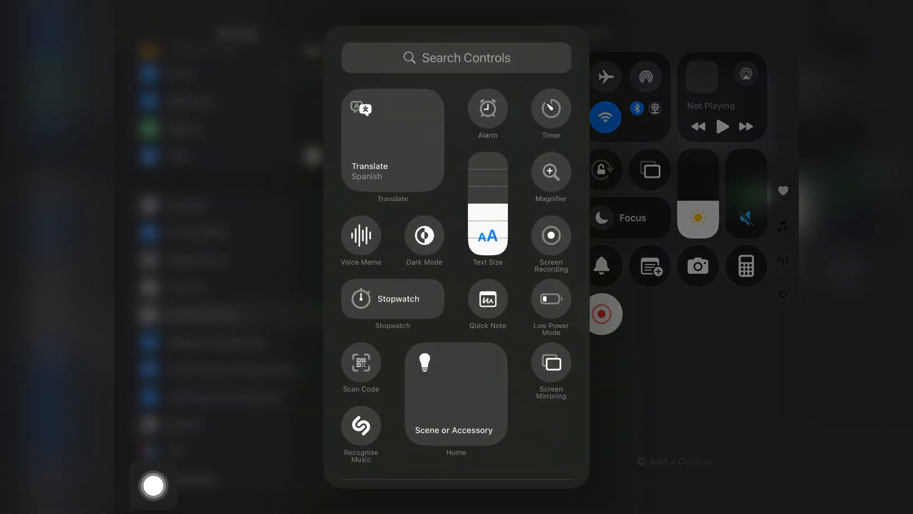
{"action": "mouse_move", "coordinate": [533, 270]}
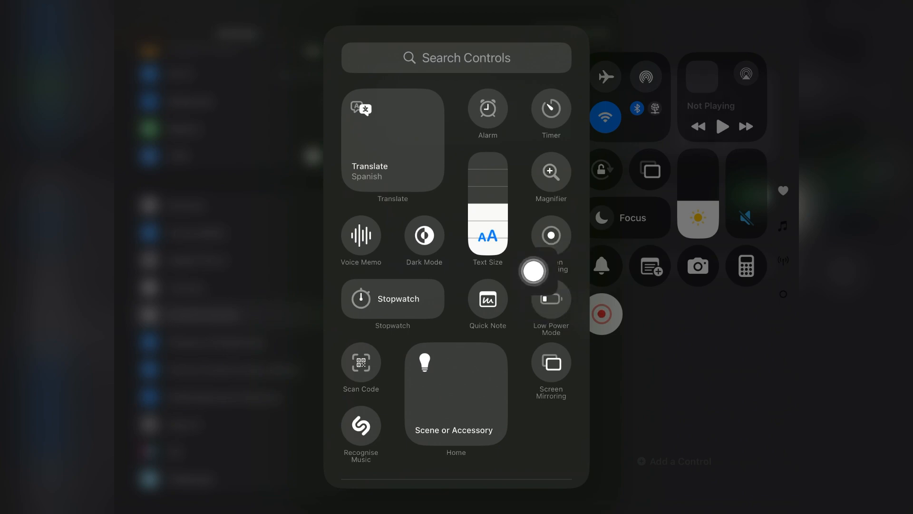